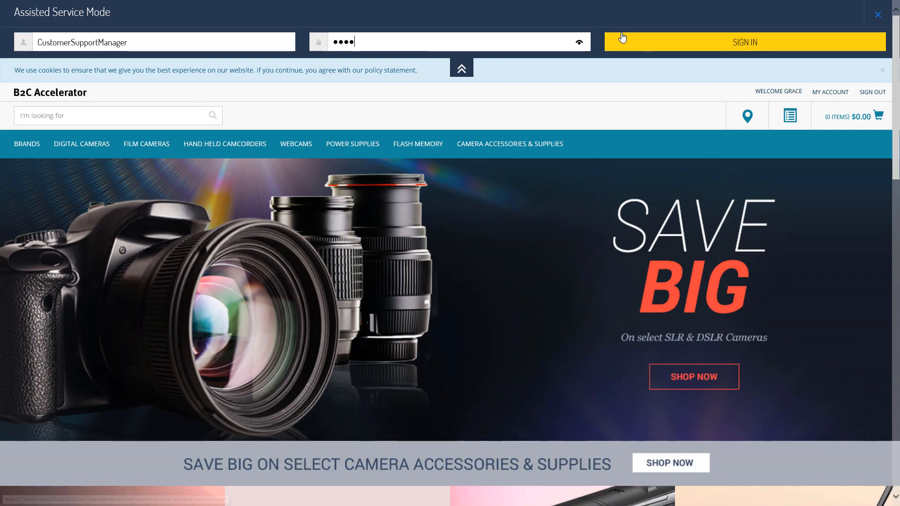
Sign in as the support agent and search for customer Grace Hopper
{"action": "left_click", "coordinate": [744, 42]}
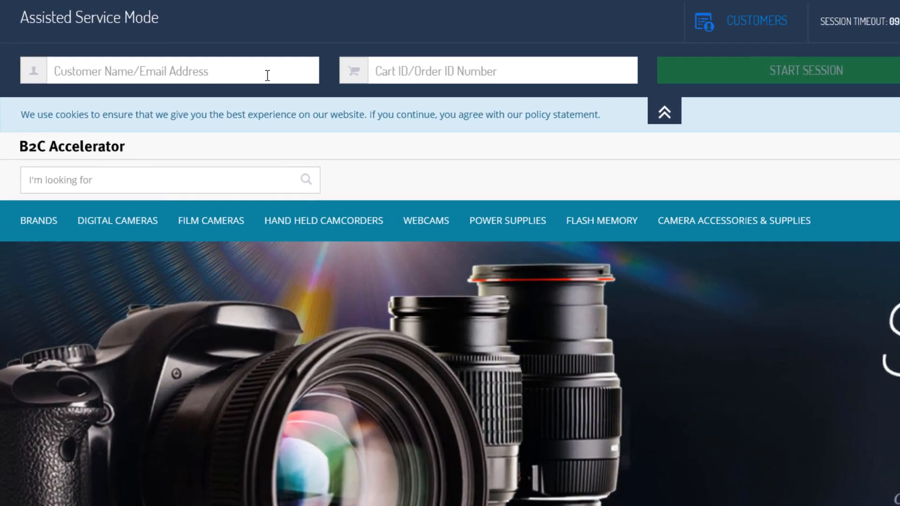
{"action": "type", "text": "Grace Hopper"}
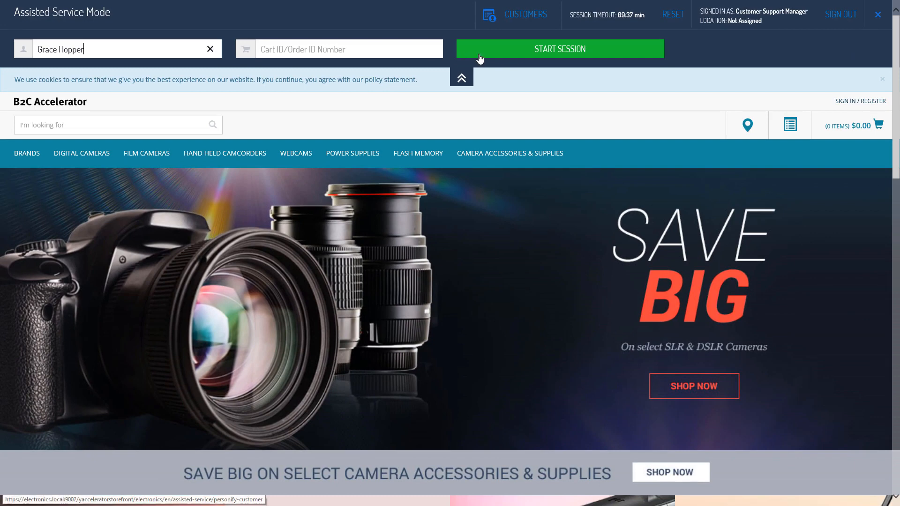
Start the assisted session with Grace Hopper, attaching cart 00002002
{"action": "left_click", "coordinate": [559, 48]}
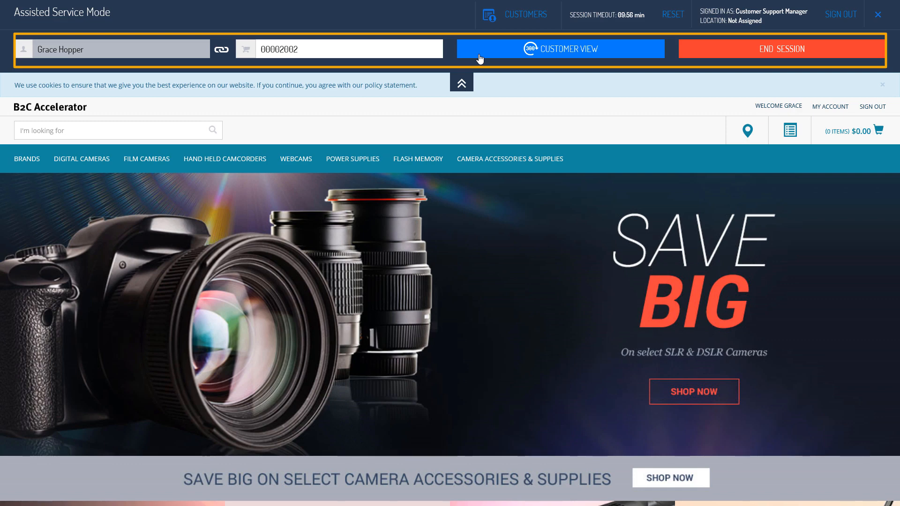
{"action": "mouse_move", "coordinate": [484, 72]}
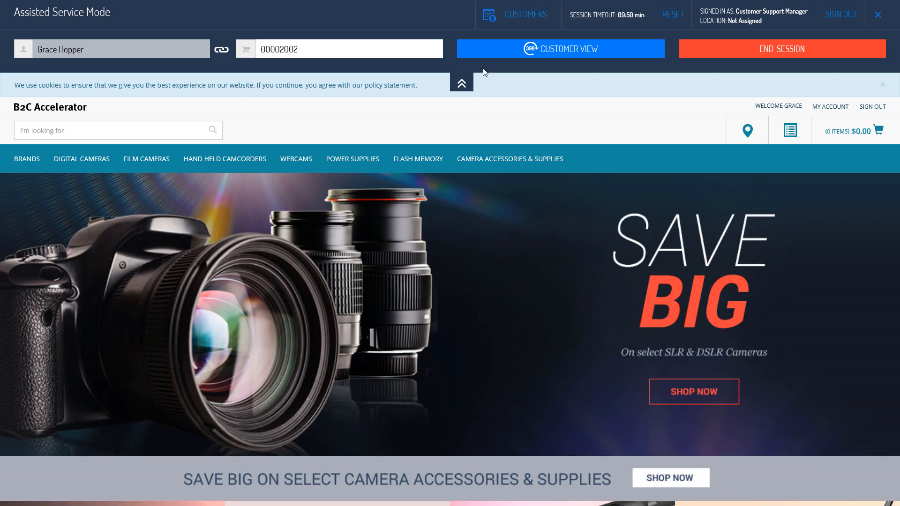
Add the 32GB SDHC Card from Flash Memory to the cart
{"action": "left_click", "coordinate": [418, 159]}
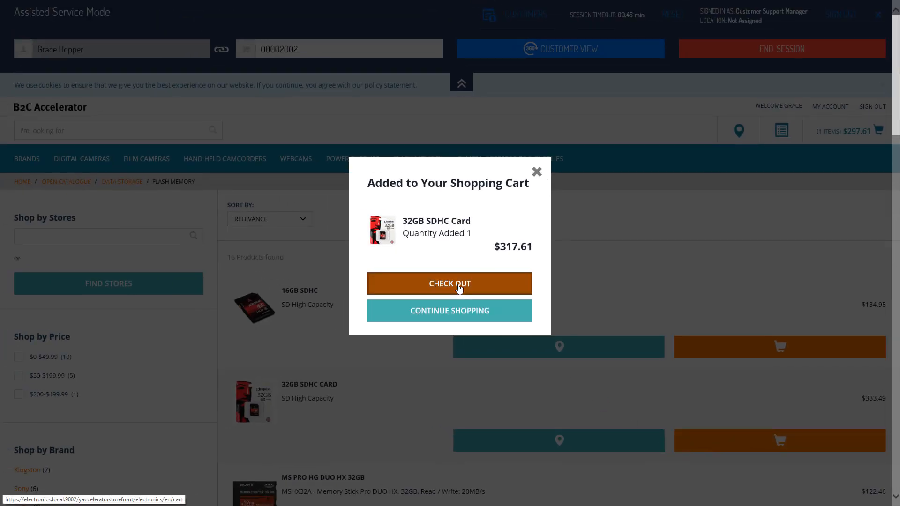
{"action": "left_click", "coordinate": [450, 283]}
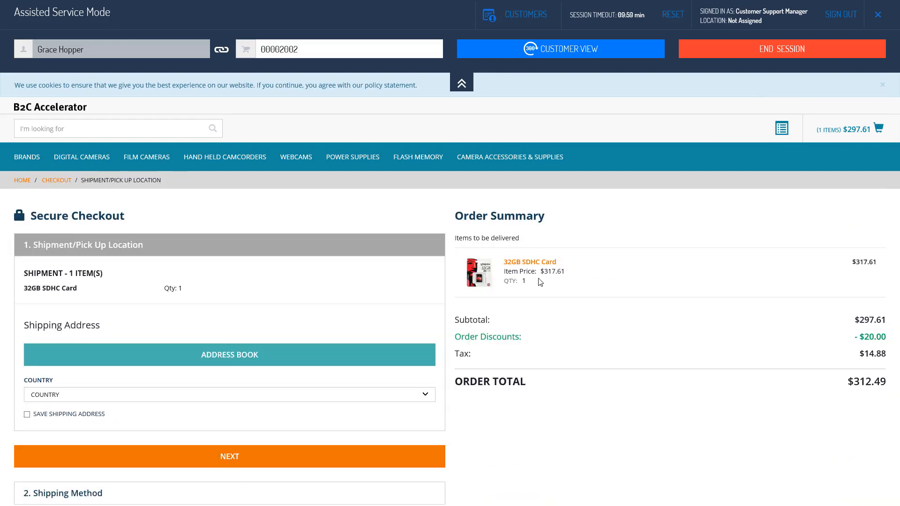
{"action": "scroll", "scroll_direction": "down", "scroll_amount": 3}
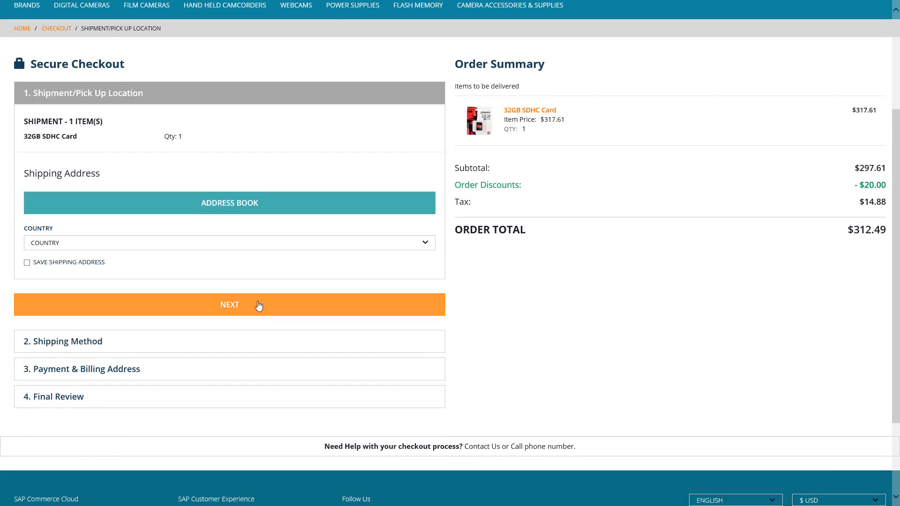
{"action": "type", "text": "Grace"}
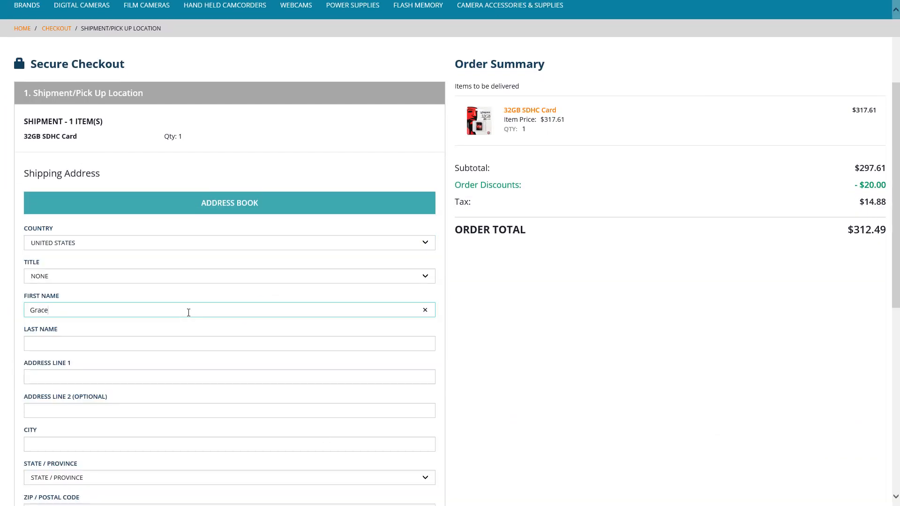
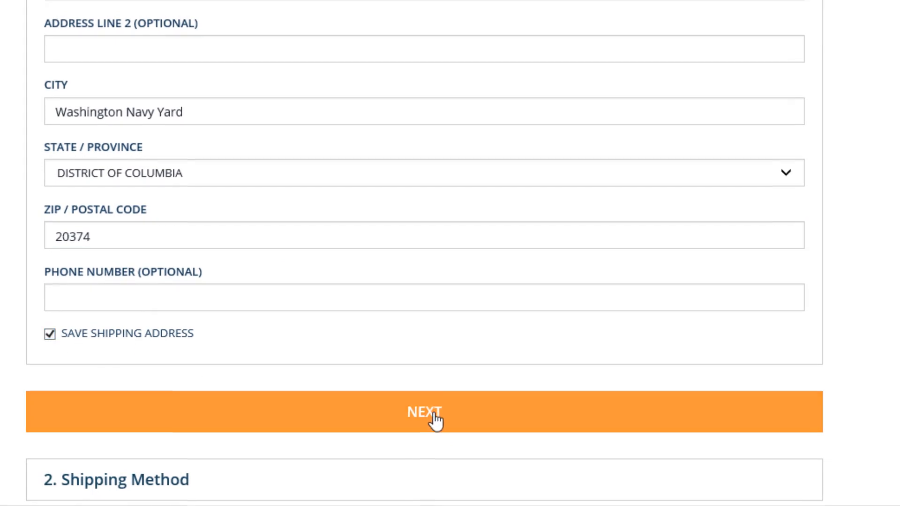
{"action": "left_click", "coordinate": [432, 412]}
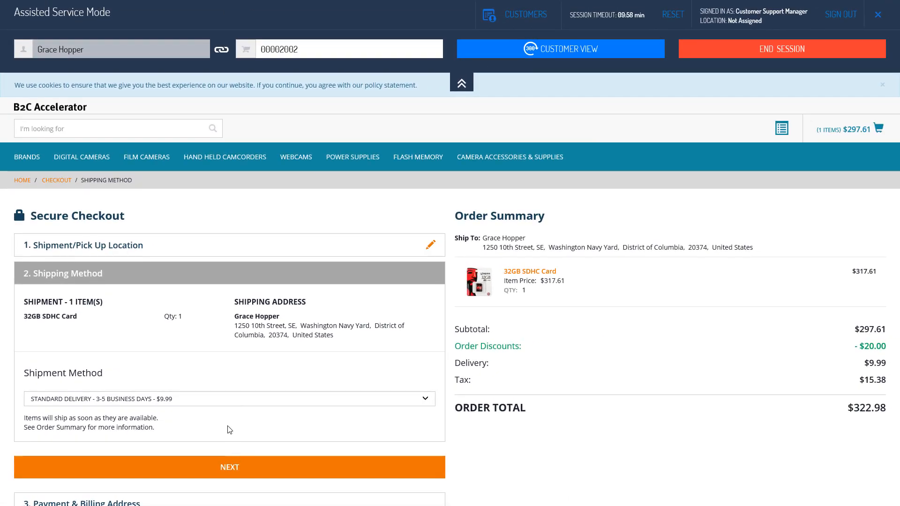
{"action": "left_click", "coordinate": [228, 398]}
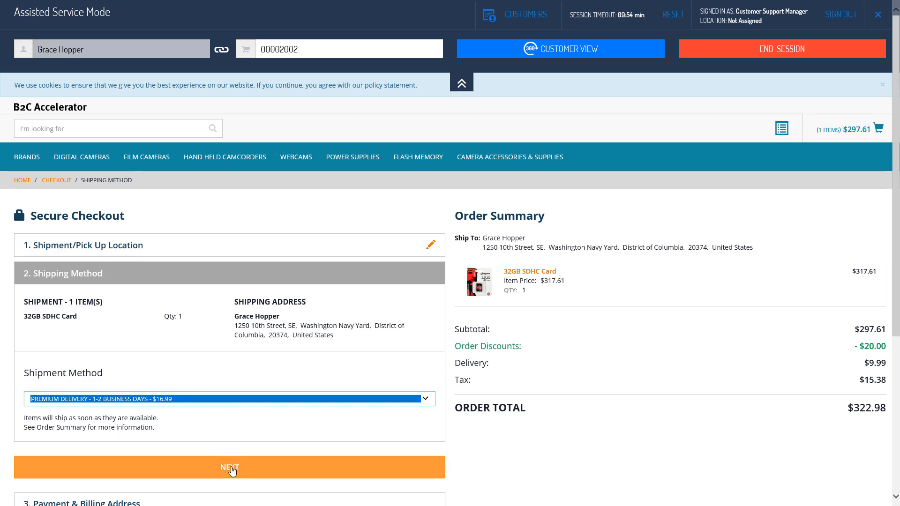
{"action": "left_click", "coordinate": [229, 467]}
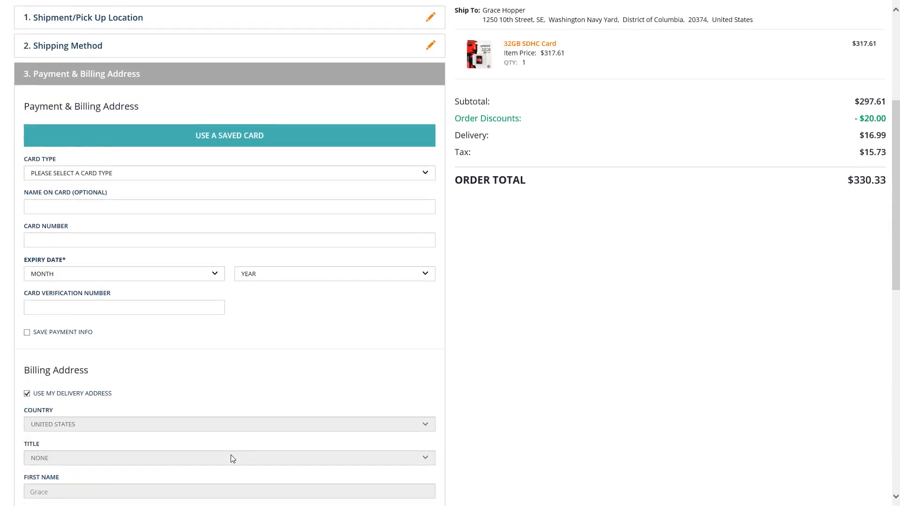
{"action": "scroll", "scroll_direction": "down", "scroll_amount": 3}
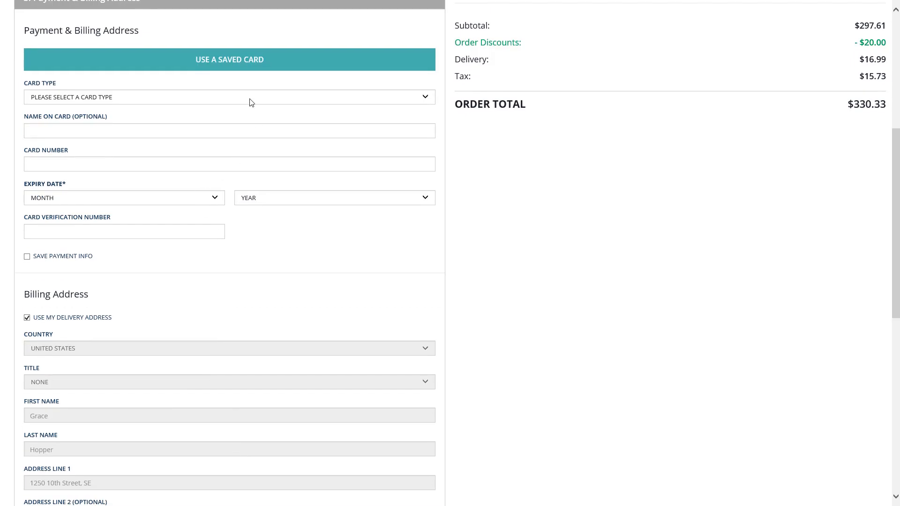
{"action": "left_click", "coordinate": [228, 96]}
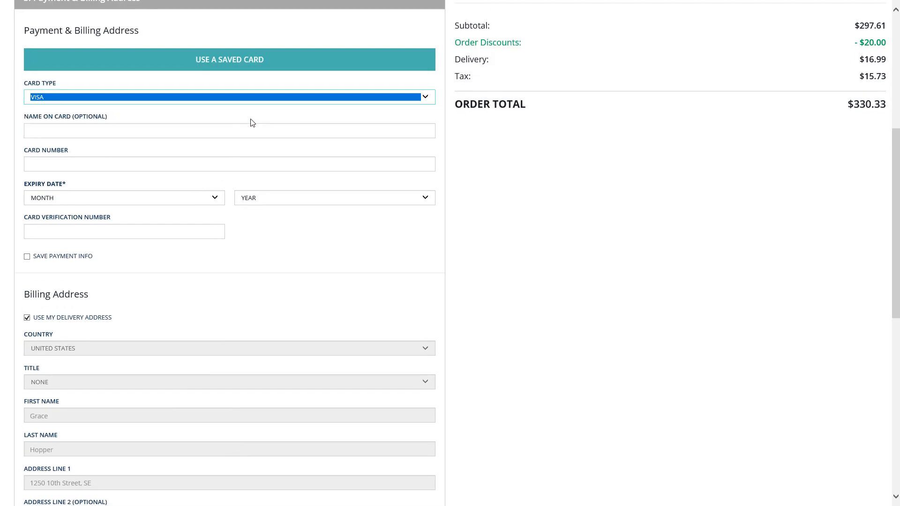
{"action": "type", "text": "Grace Hop"}
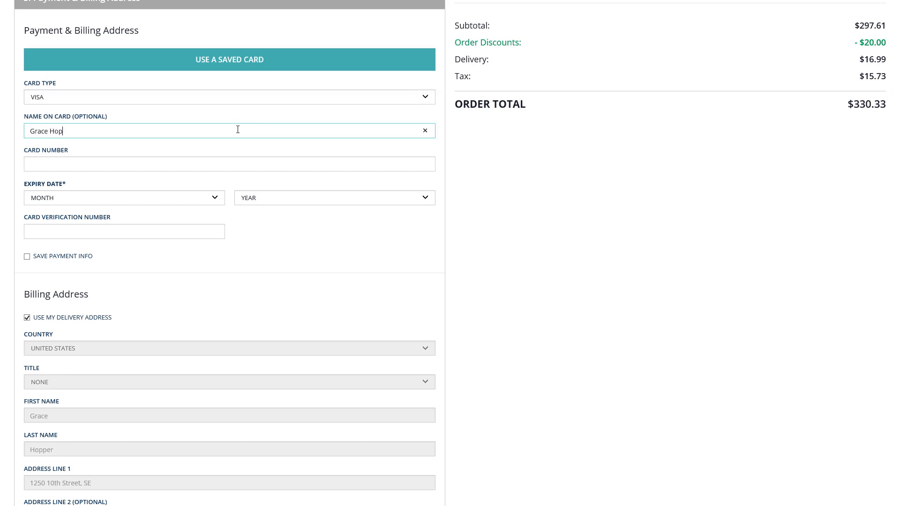
{"action": "type", "text": "4111111111111111"}
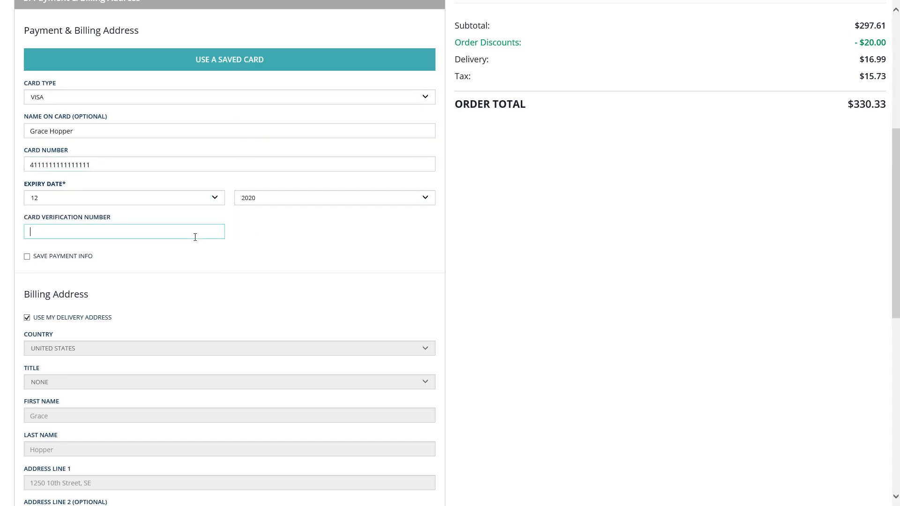
{"action": "type", "text": "123"}
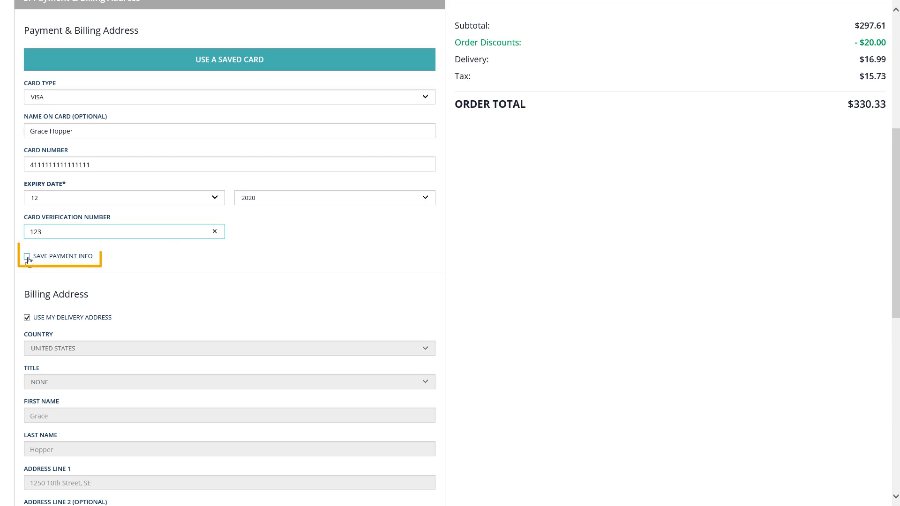
{"action": "left_click", "coordinate": [26, 256]}
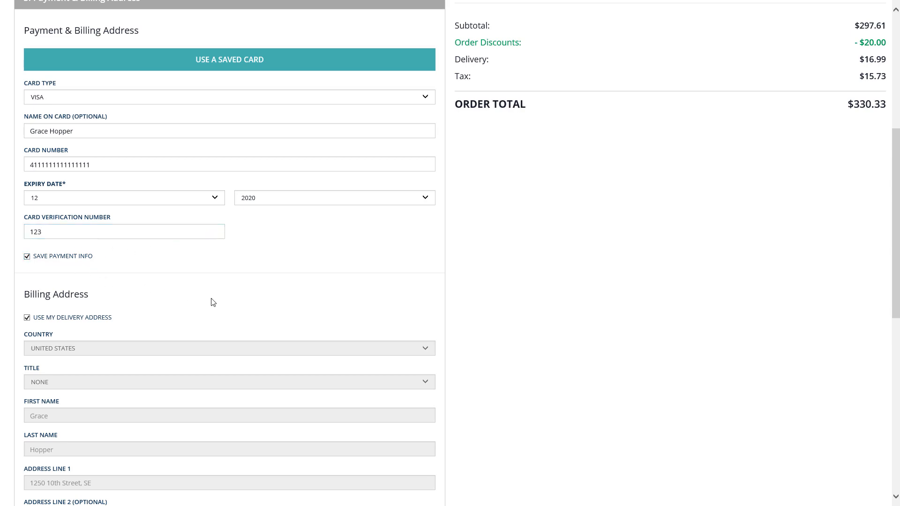
Accept the terms and place order 00002004
{"action": "scroll", "scroll_direction": "down", "scroll_amount": 3}
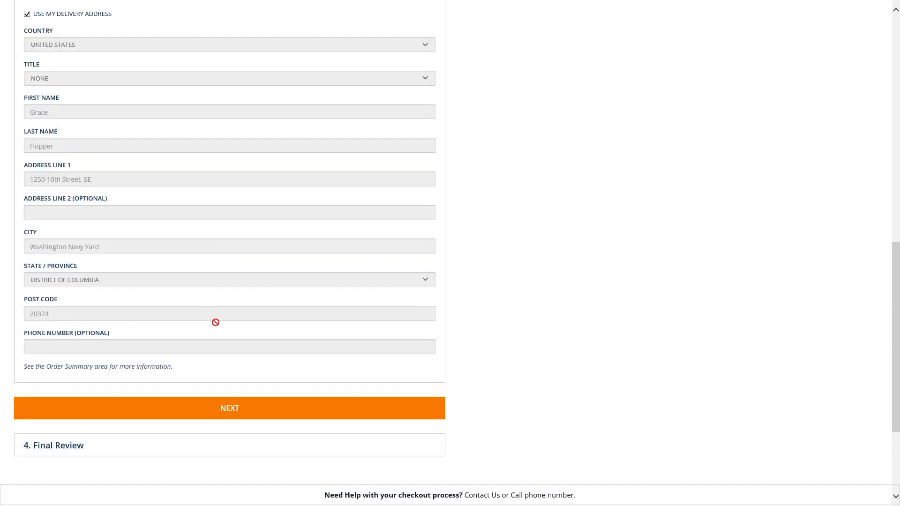
{"action": "left_click", "coordinate": [229, 408]}
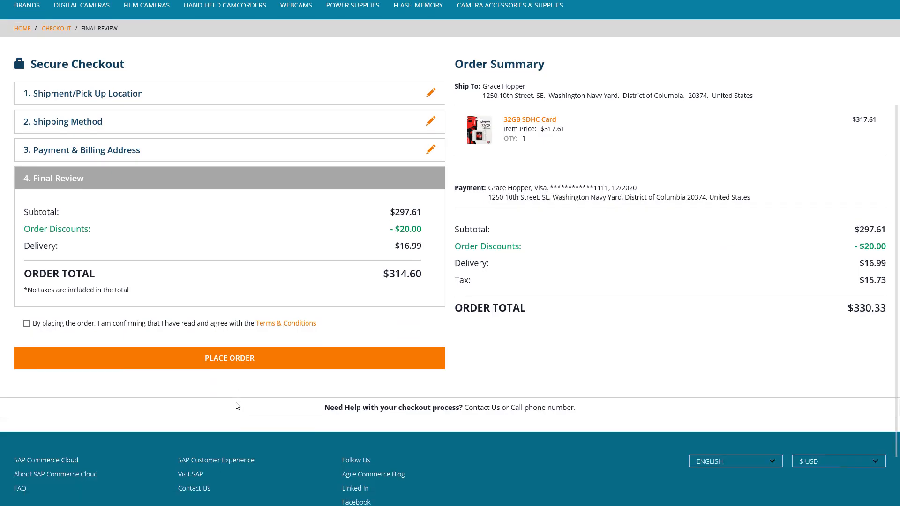
{"action": "left_click", "coordinate": [26, 324]}
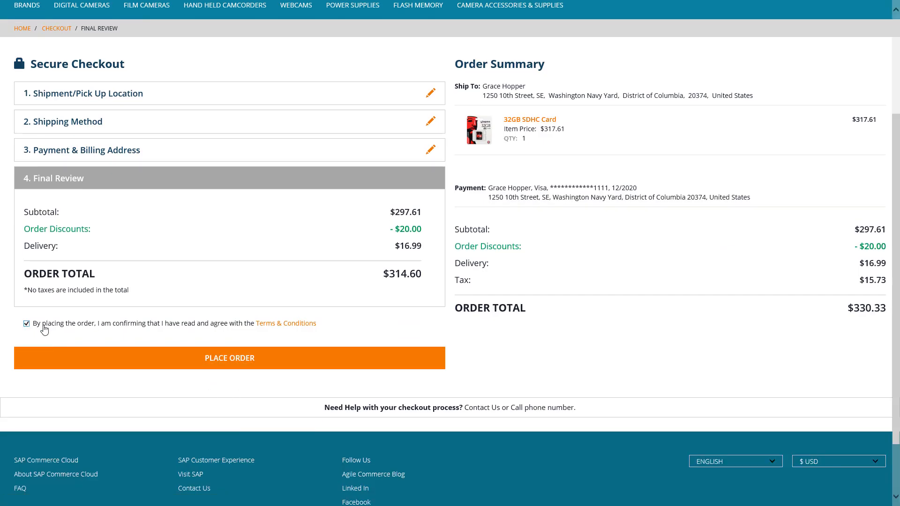
{"action": "left_click", "coordinate": [229, 357]}
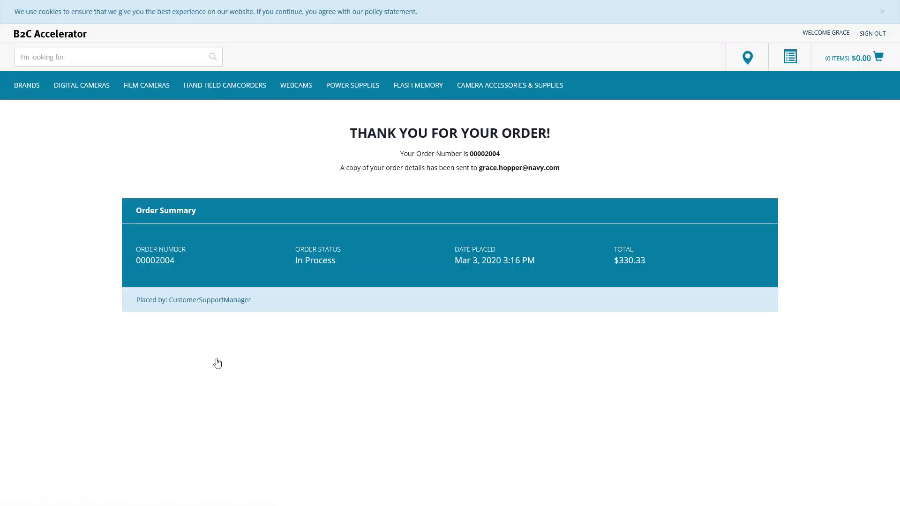